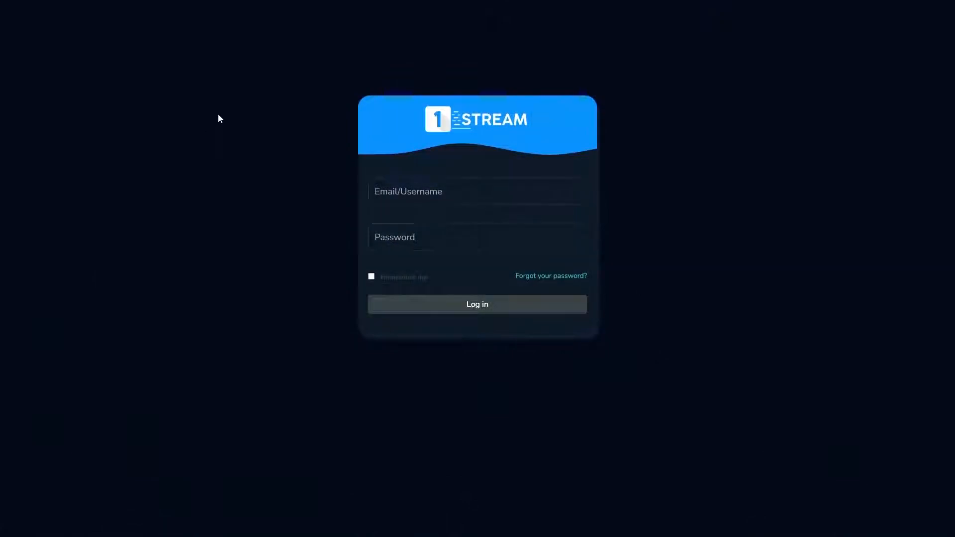
mouse_move(697, 183)
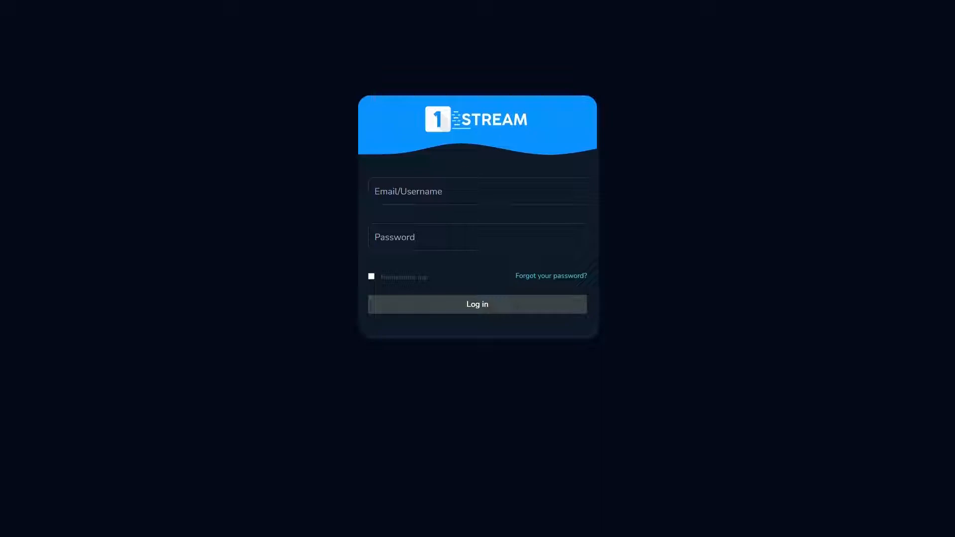
Enter the admin00 username and password on the sign-in form
text(admin00)
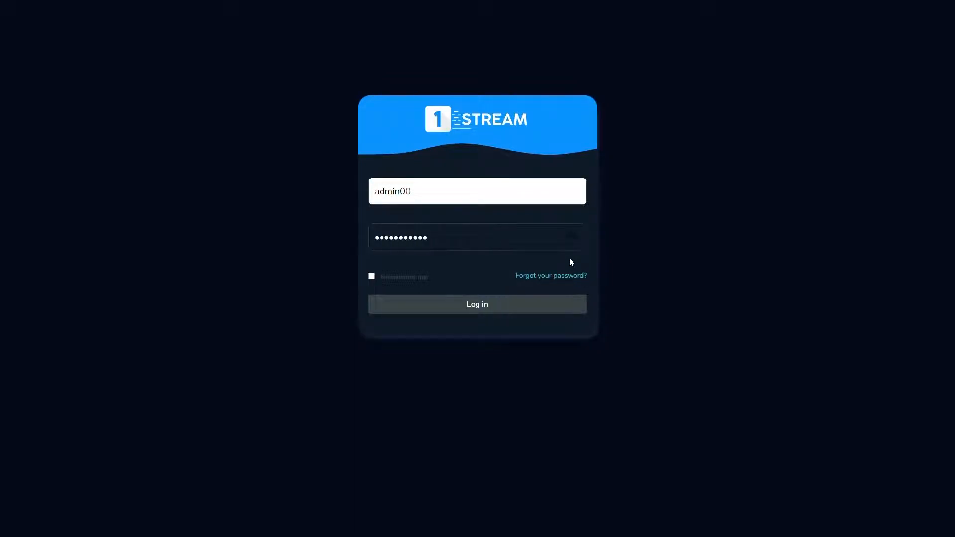
Log in to the dashboard and expand the Proxies sidebar section
click(477, 304)
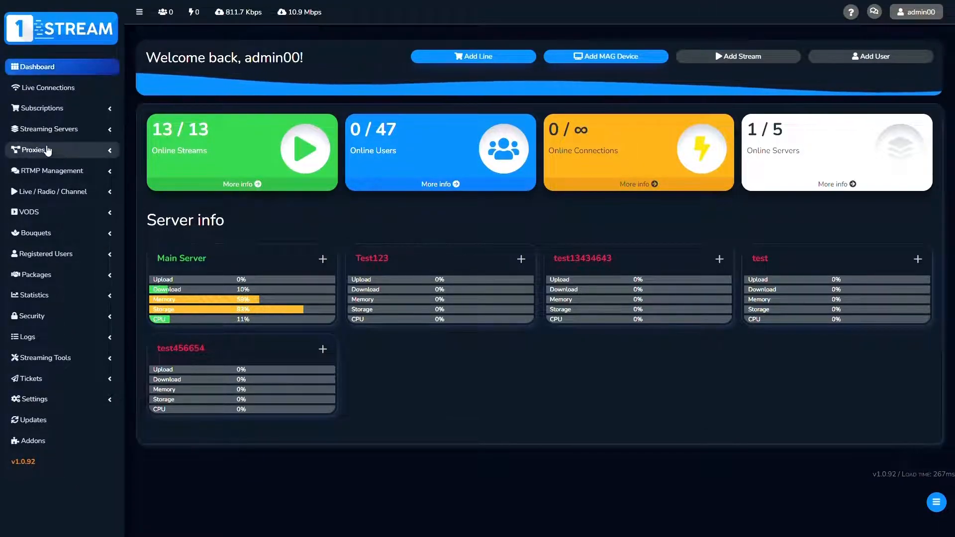
click(35, 149)
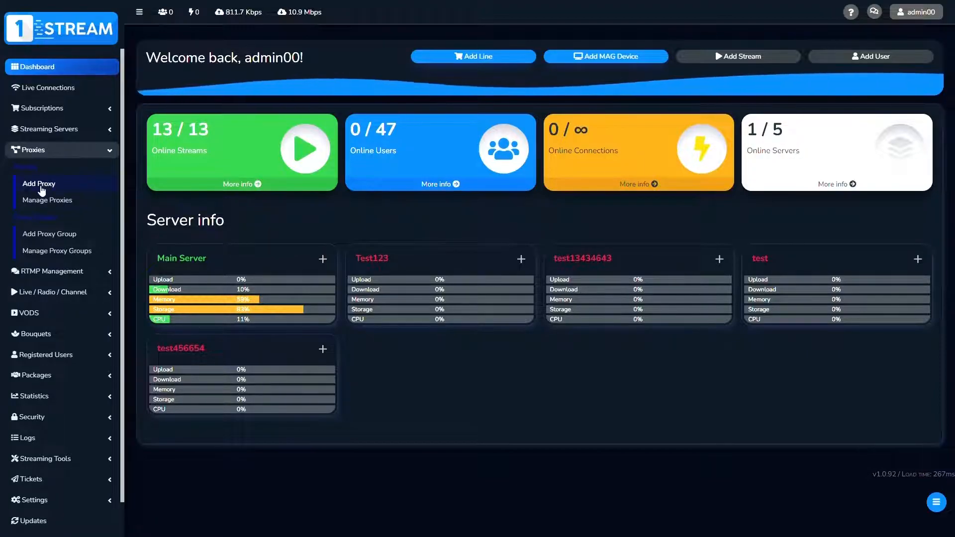
Open Add Proxy and enter name test123 with IP 94.155.12.58
click(38, 183)
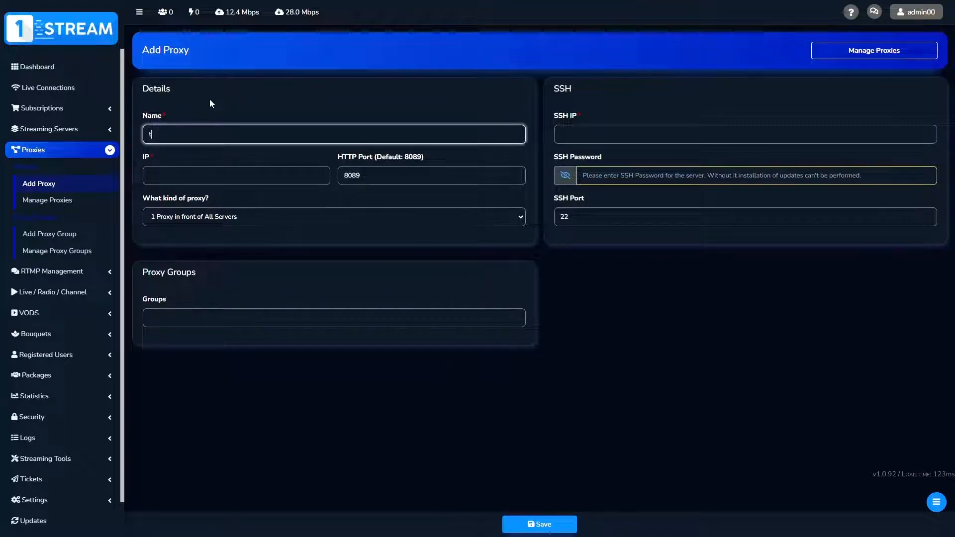
text(est123)
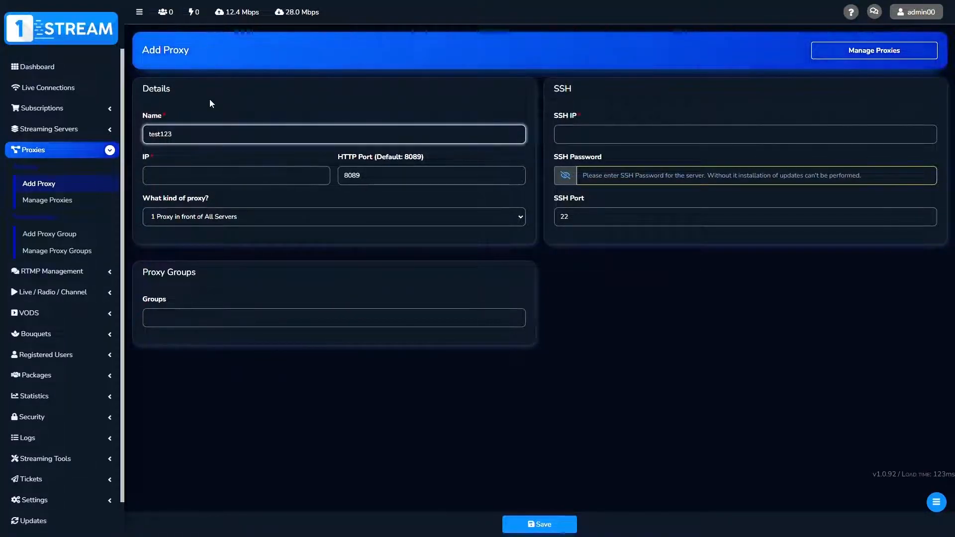
click(236, 176)
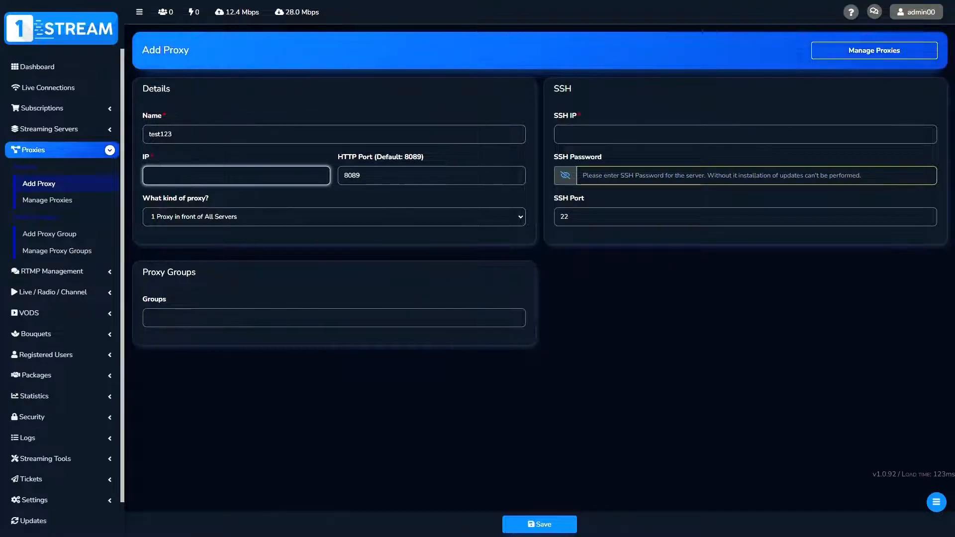
text(94.155.12.58)
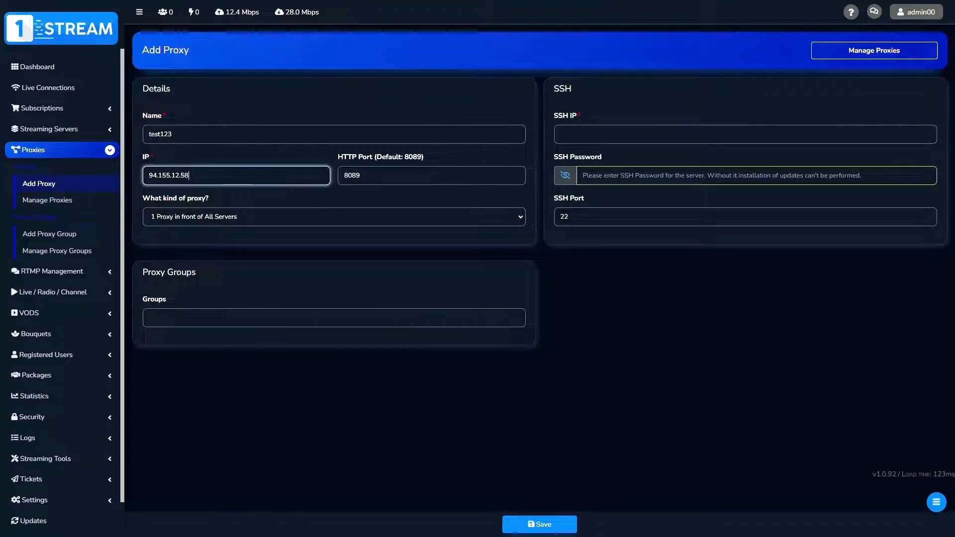
Enter SSH IP 94.155.12.58 and the SSH password for the proxy
text(94.155.12.58)
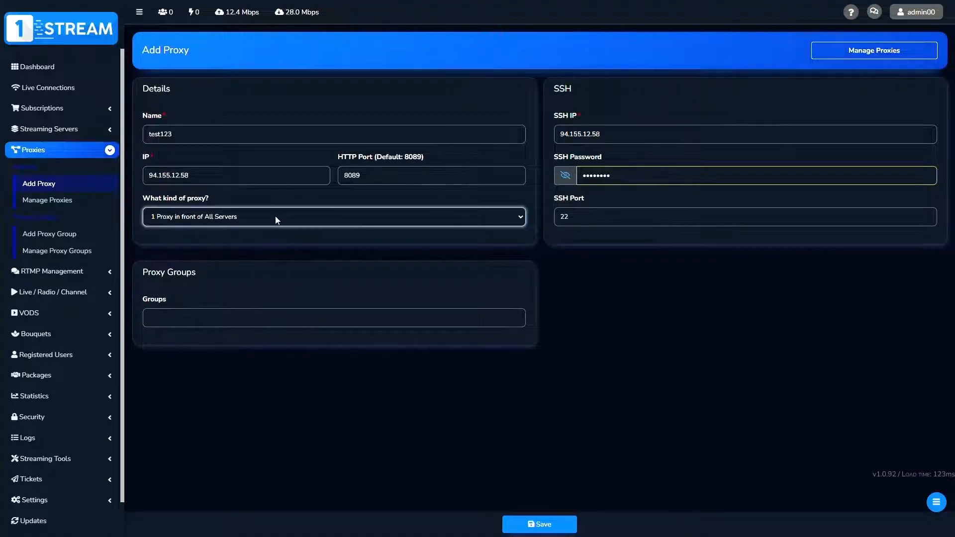
mouse_move(531, 510)
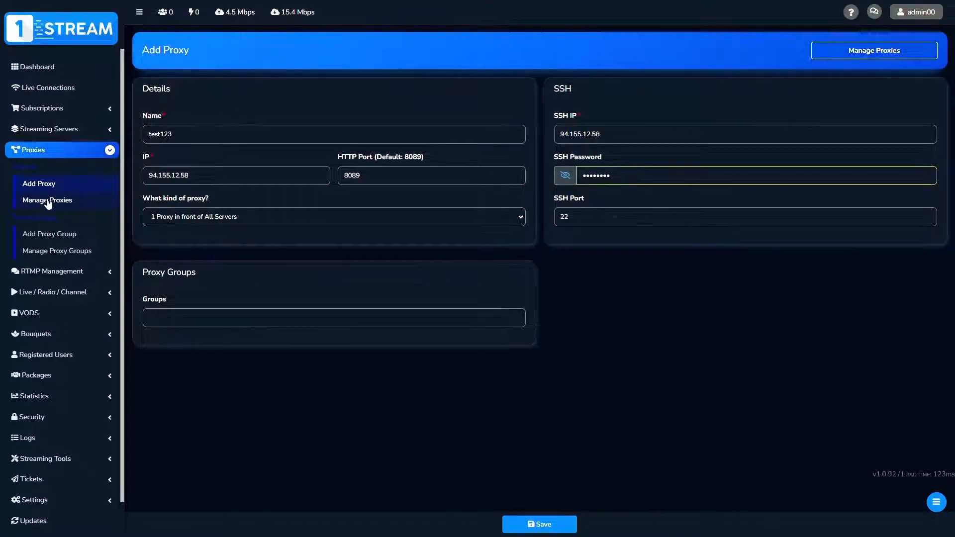
Open Manage Proxies to see test123 at 94.155.12.58:8089 listed
click(46, 200)
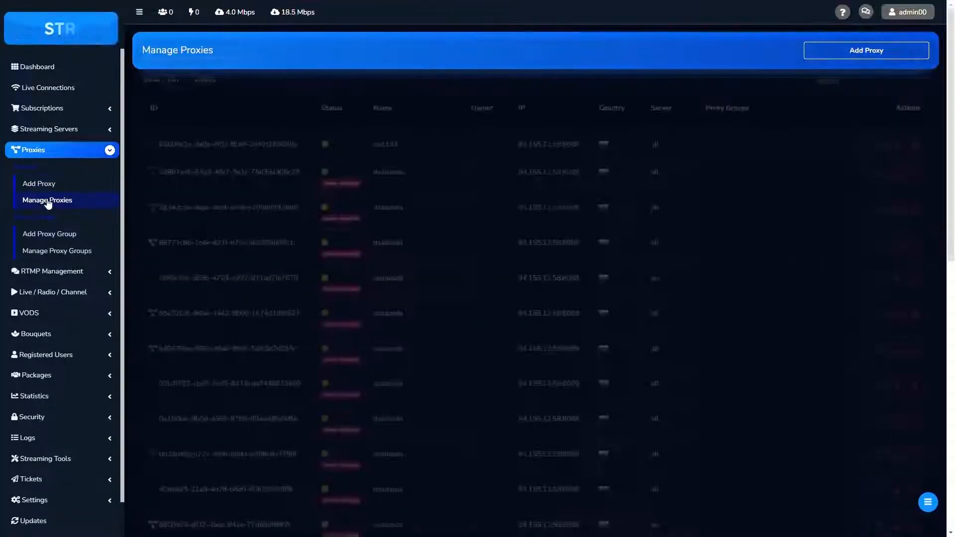
click(47, 200)
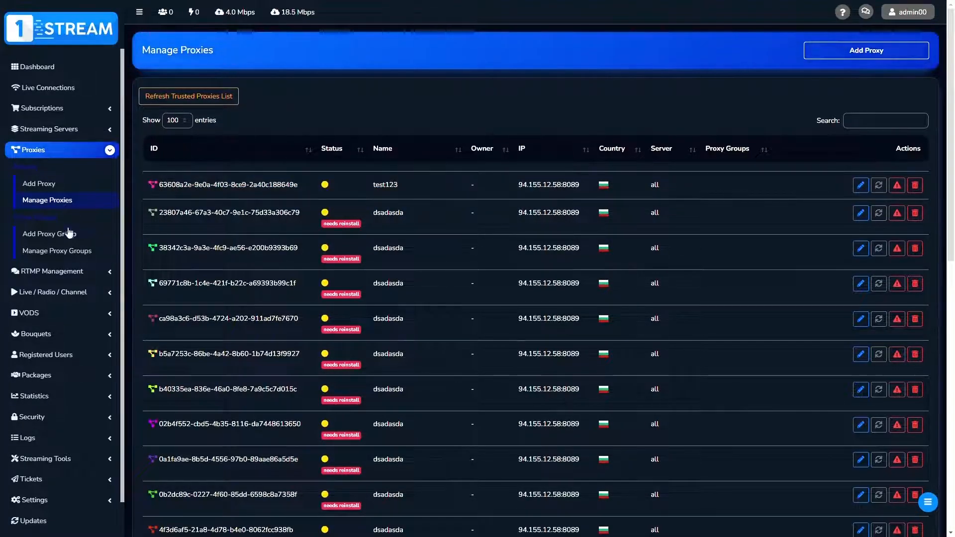
Open Add Proxy Group and enter the name test123
click(49, 233)
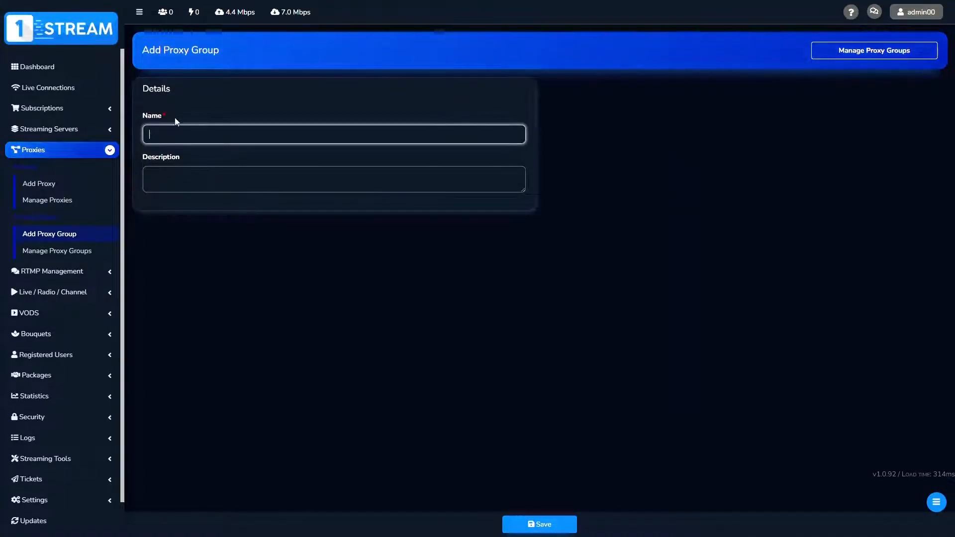
text(test123)
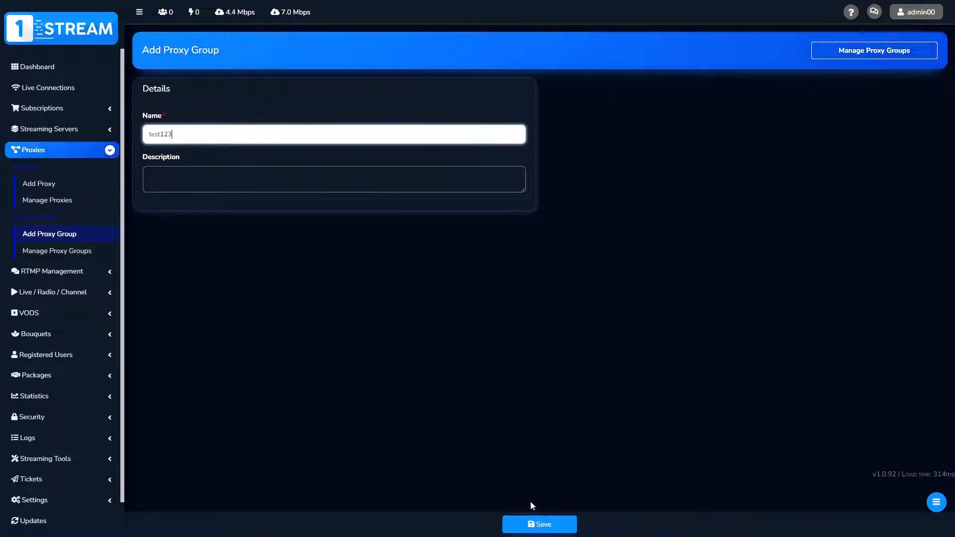
mouse_move(444, 301)
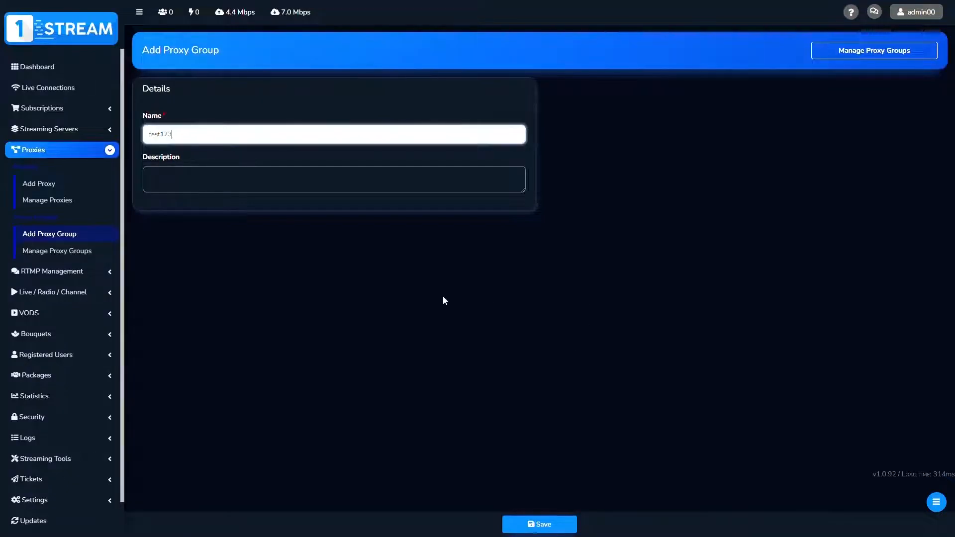